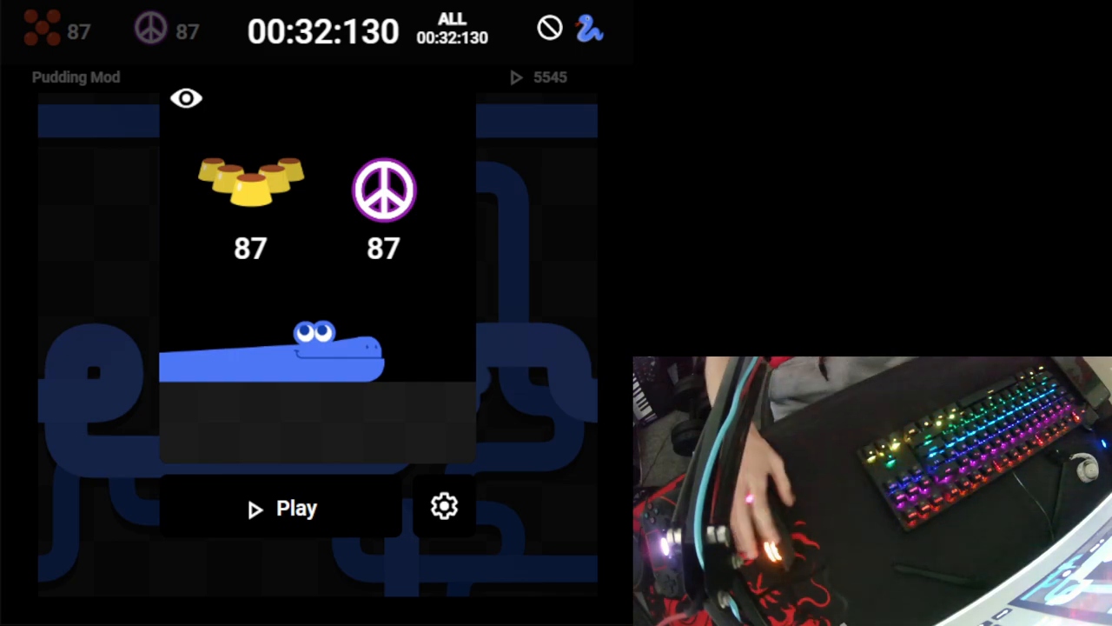
# Start a fresh run from the game-over screen after the score of 87
pyautogui.click(280, 508)
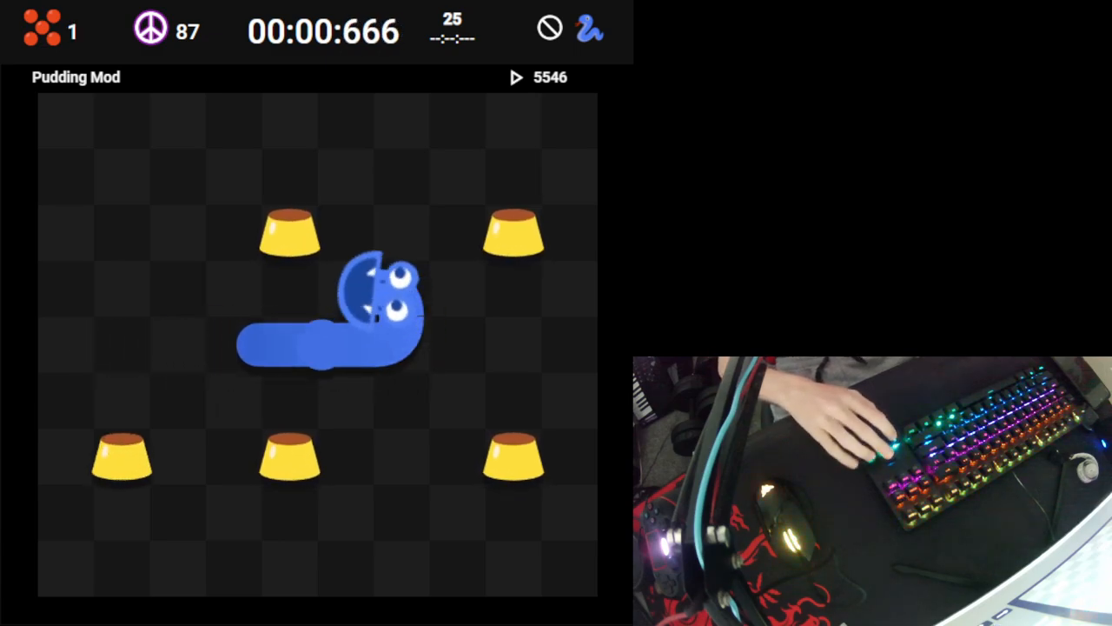